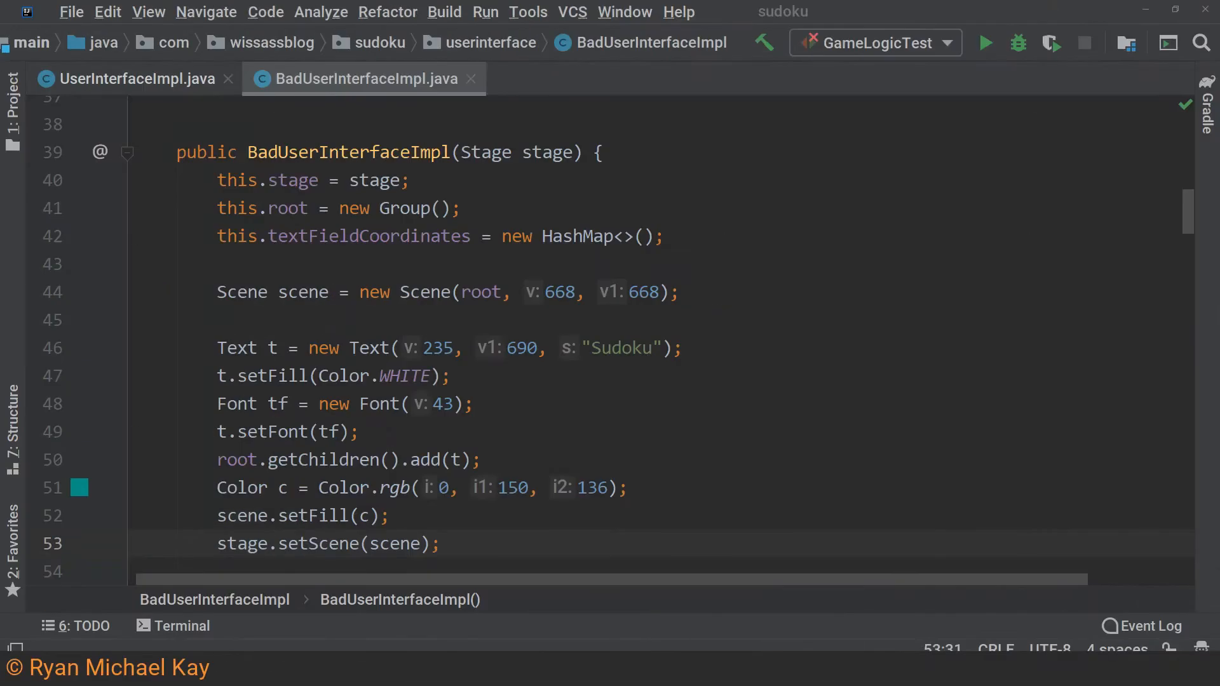
# - Point out the listener field declaration and the stage assignment at the top of the constructor
pyautogui.scroll(3)
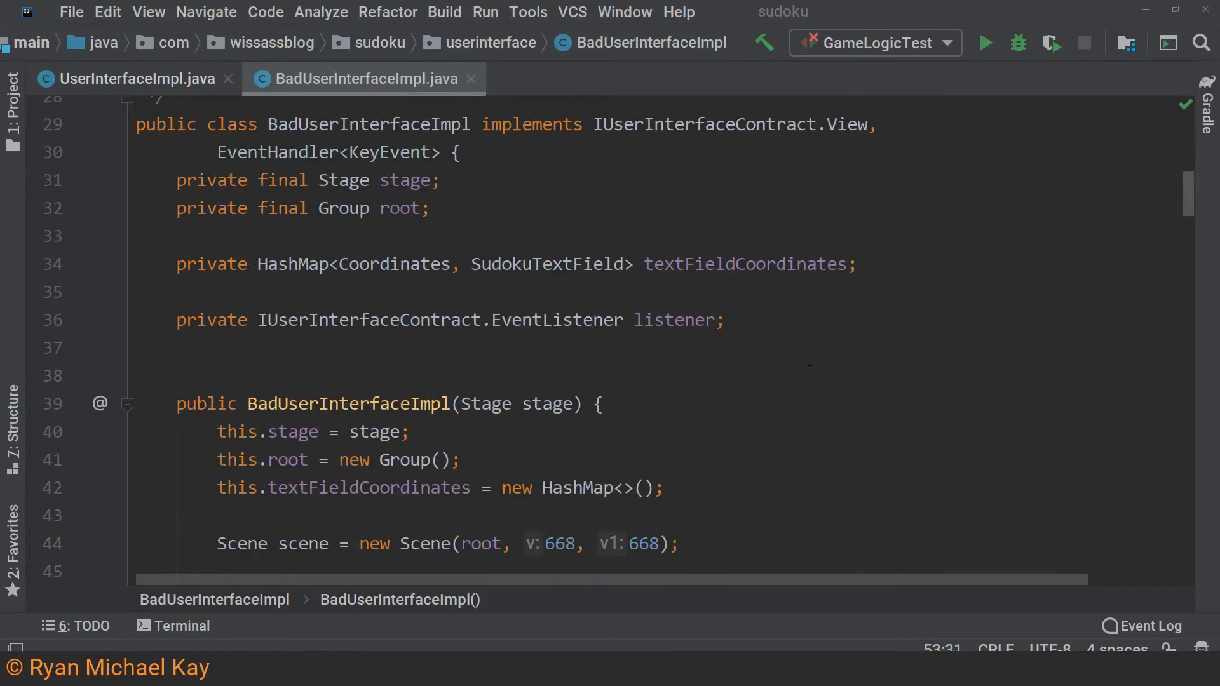
pyautogui.click(678, 320)
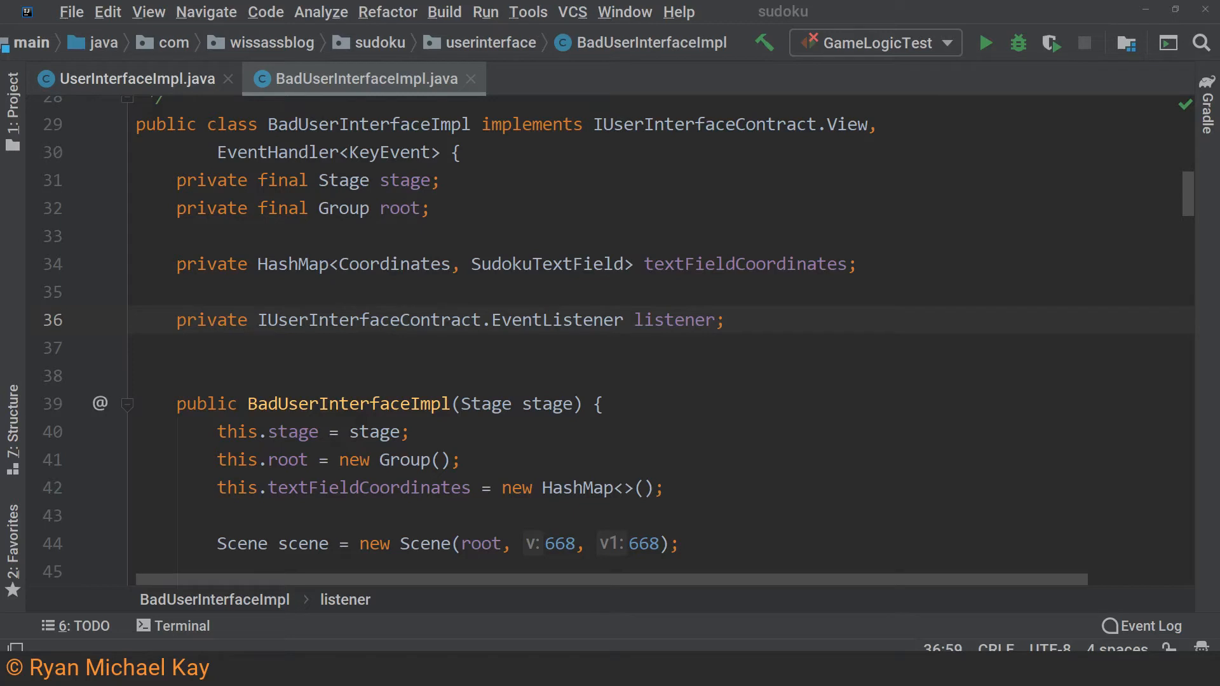
pyautogui.click(410, 433)
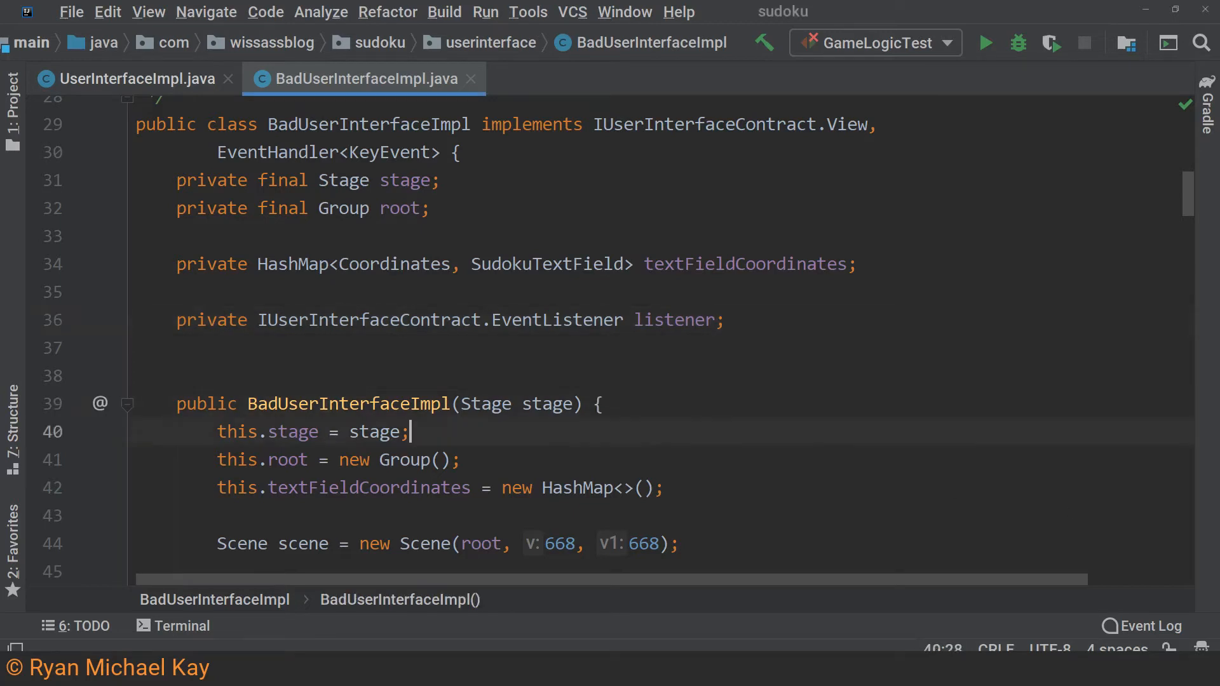
# - Review the constructor's board-drawing code to its end and switch to UserInterfaceImpl.java
pyautogui.scroll(-3)
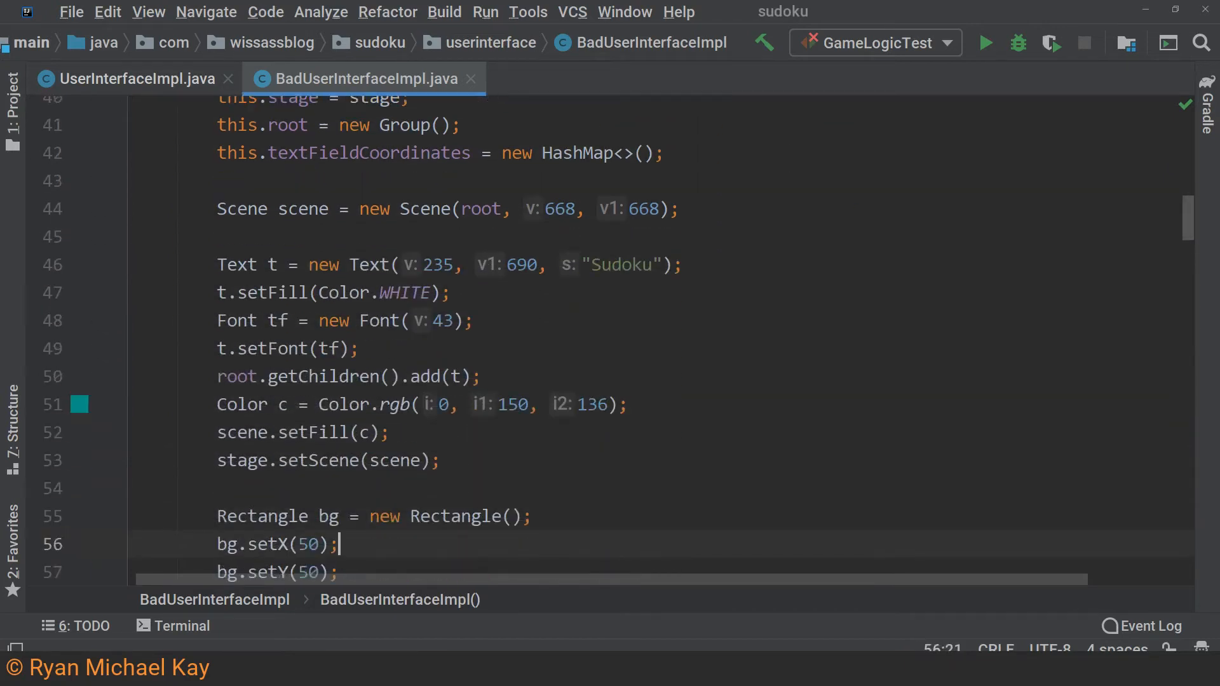
pyautogui.scroll(-3)
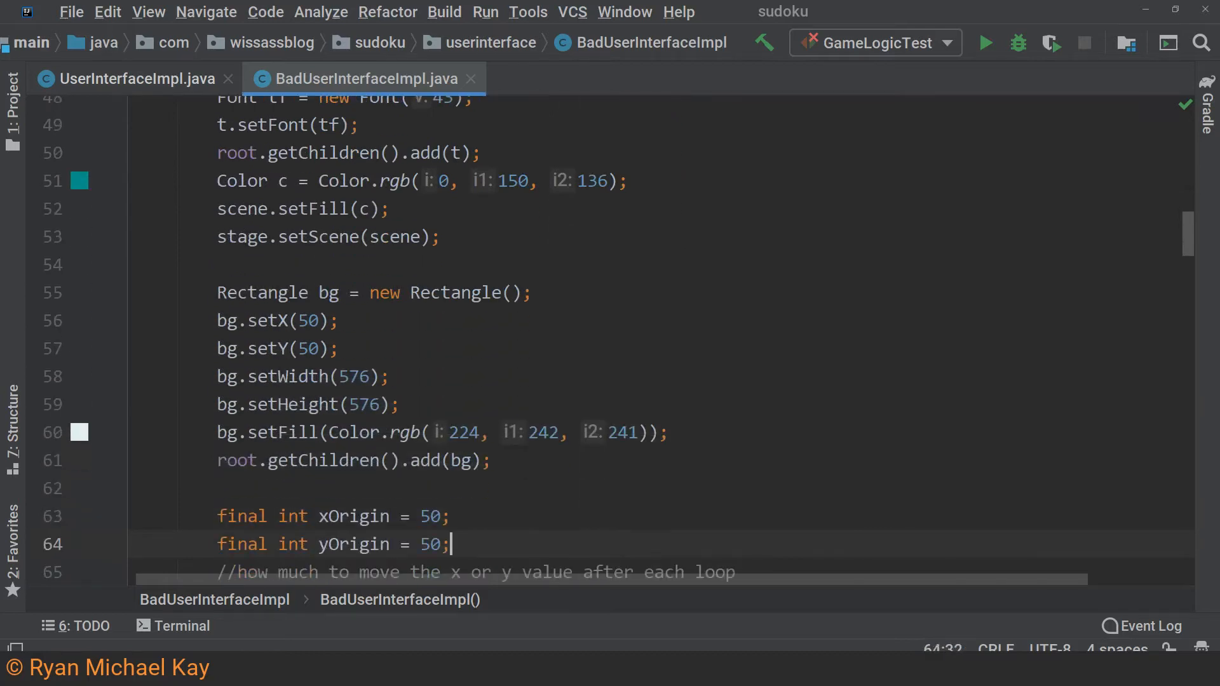
pyautogui.scroll(-3)
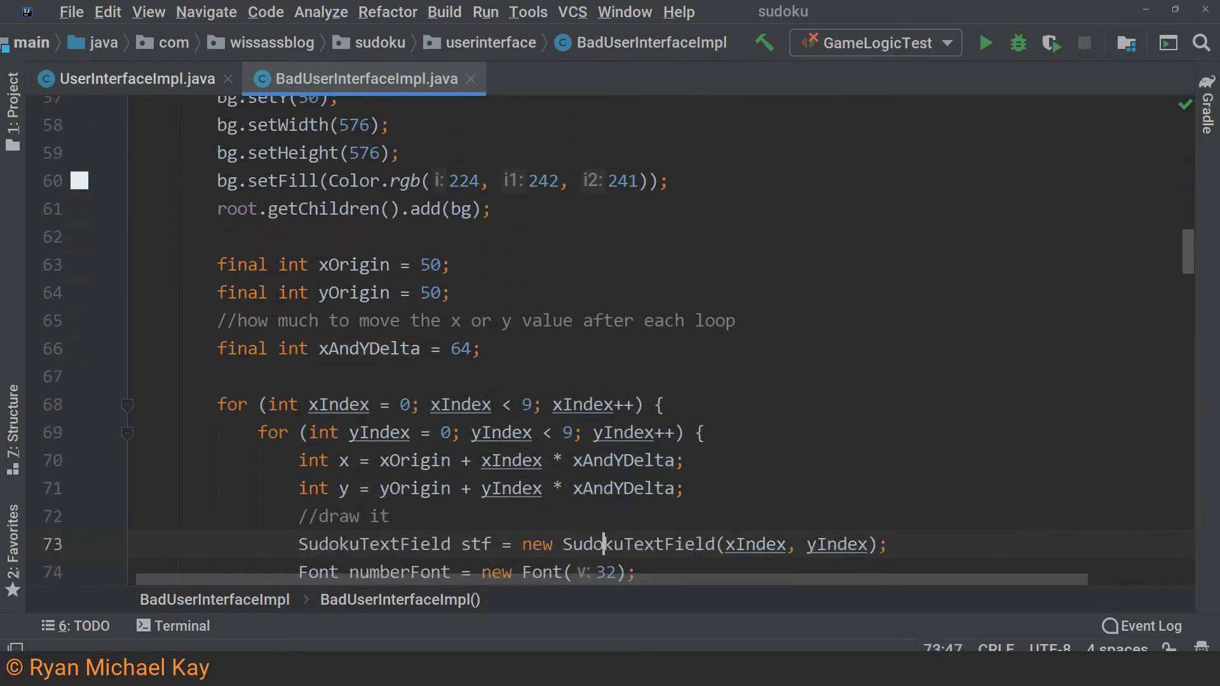
pyautogui.scroll(-3)
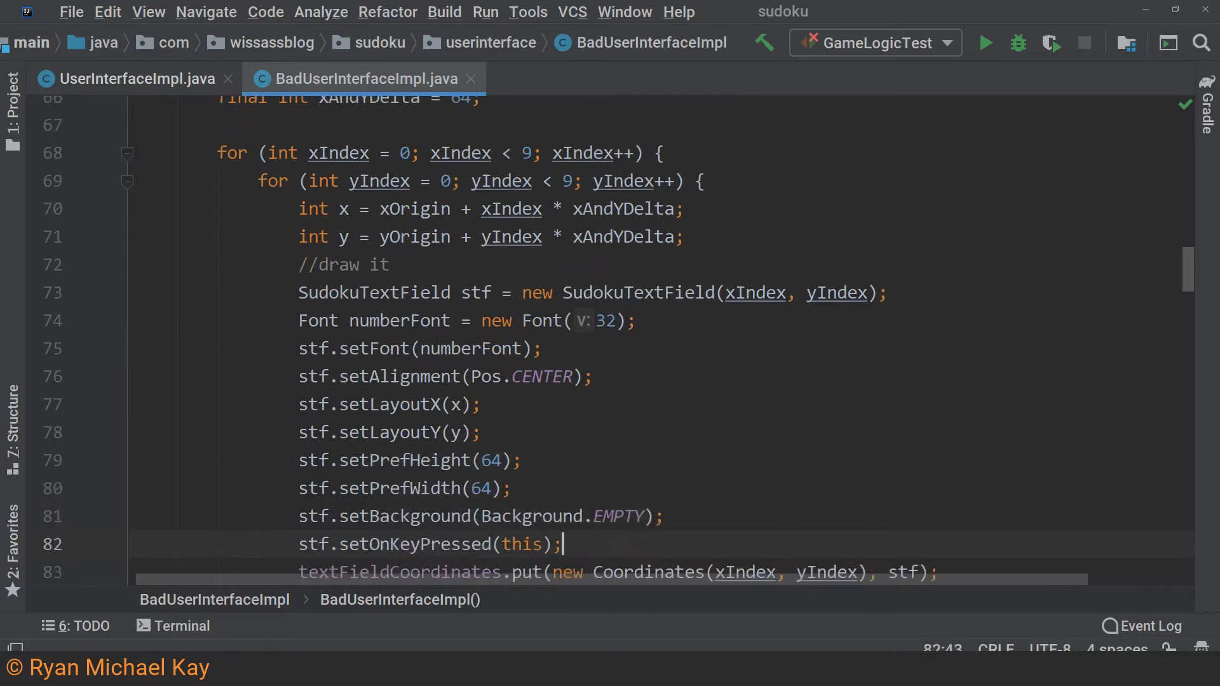
pyautogui.scroll(-3)
pyautogui.write('root.getChildren().add(stf);')
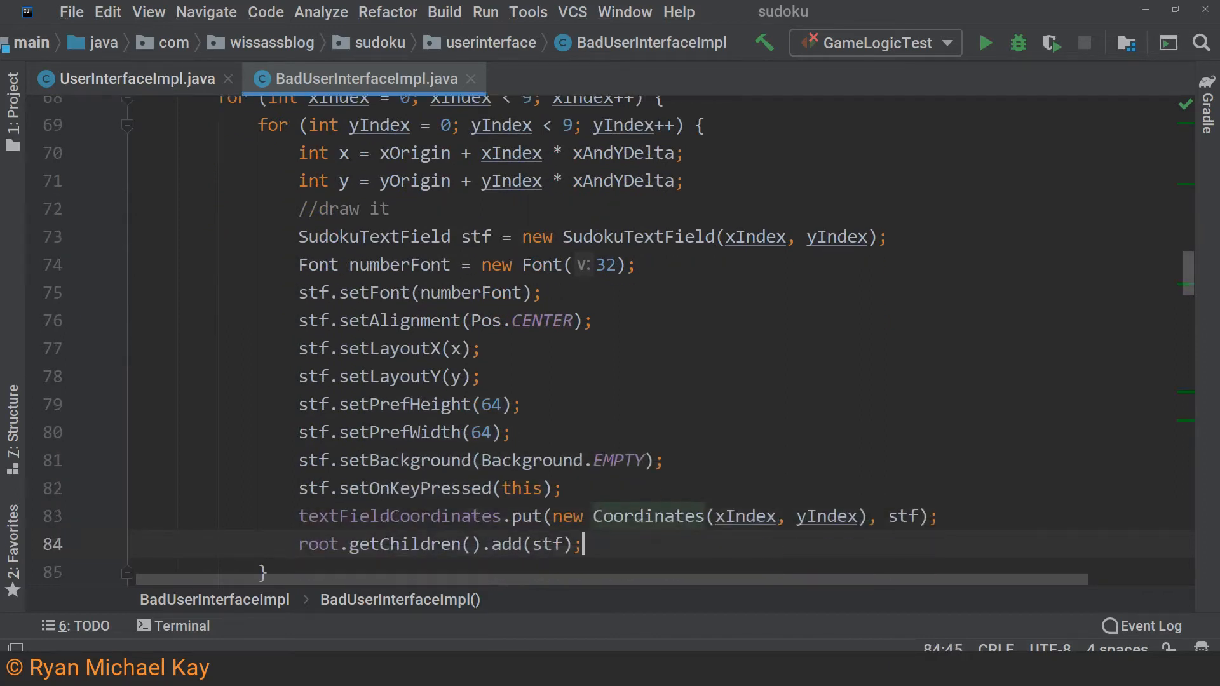
pyautogui.scroll(-3)
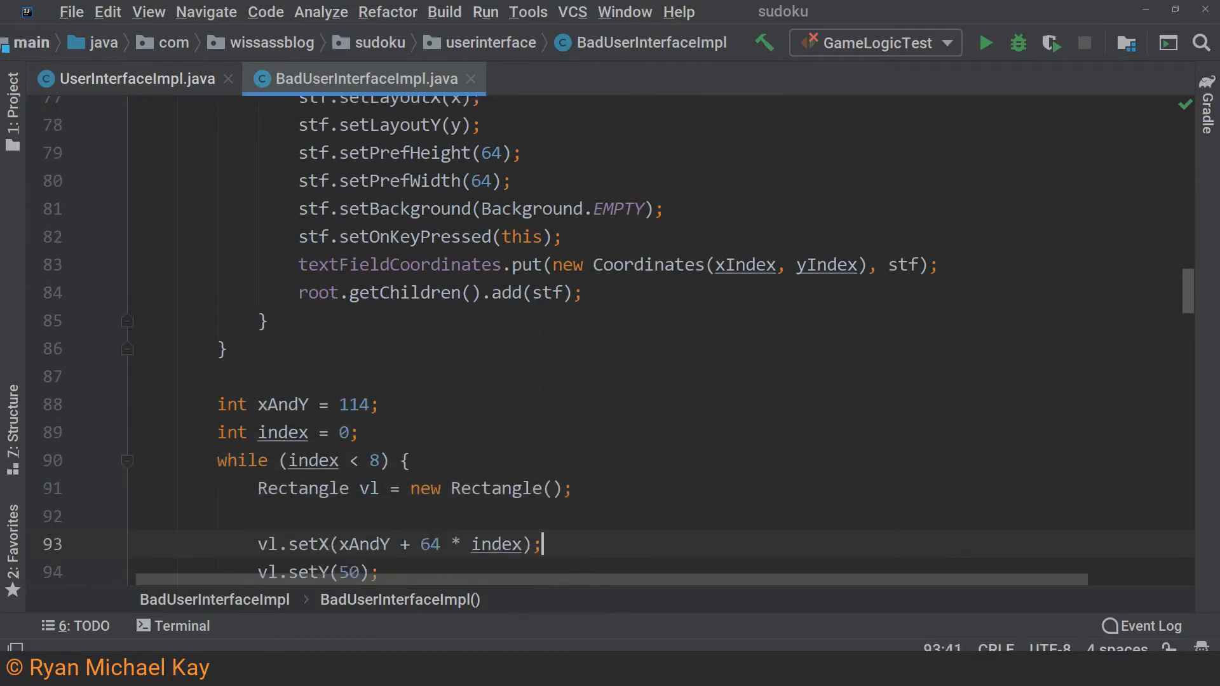
pyautogui.scroll(-3)
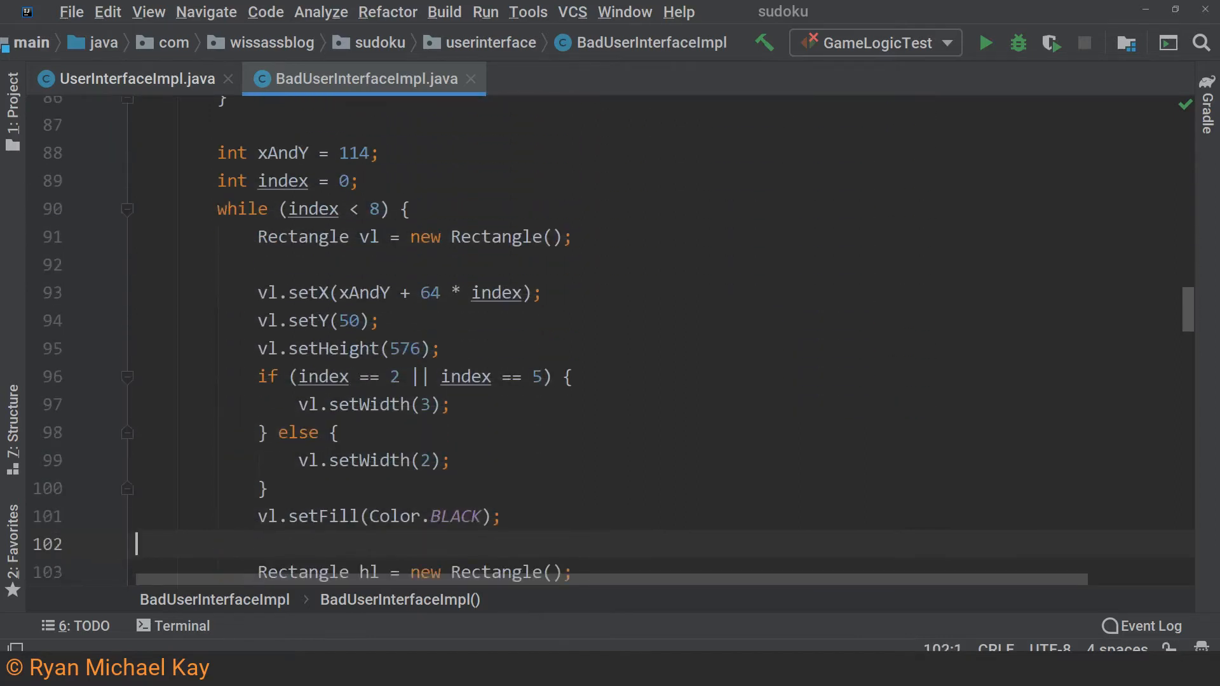
pyautogui.scroll(-3)
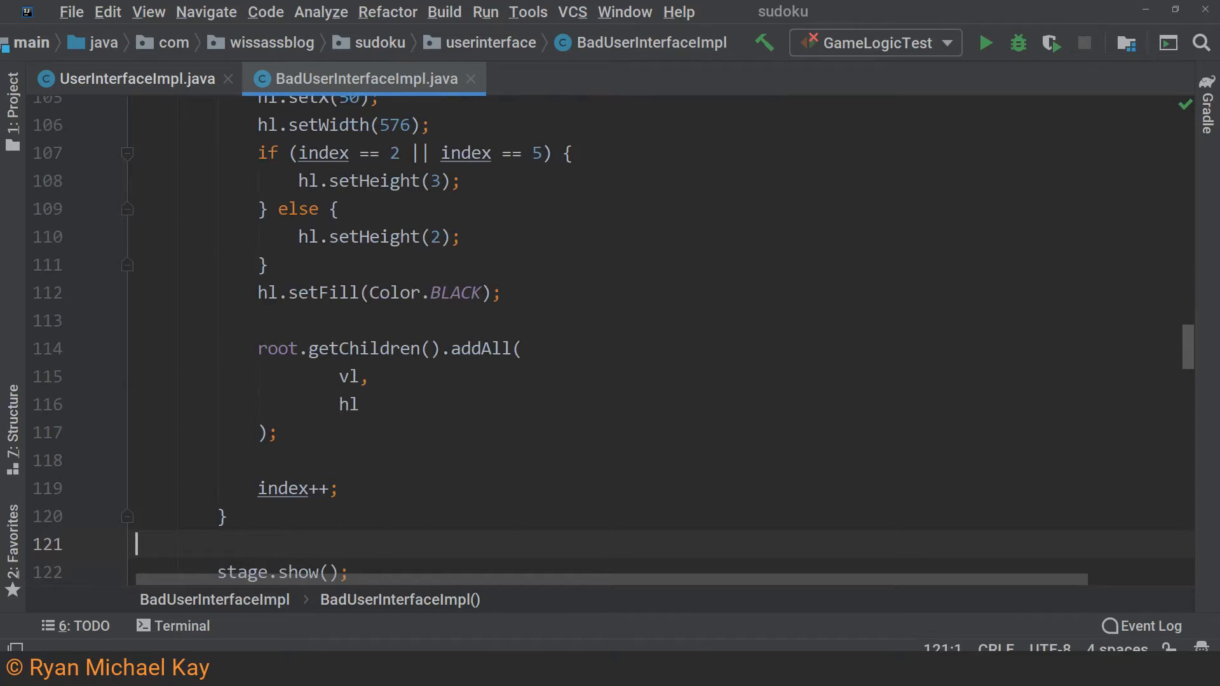
pyautogui.click(134, 79)
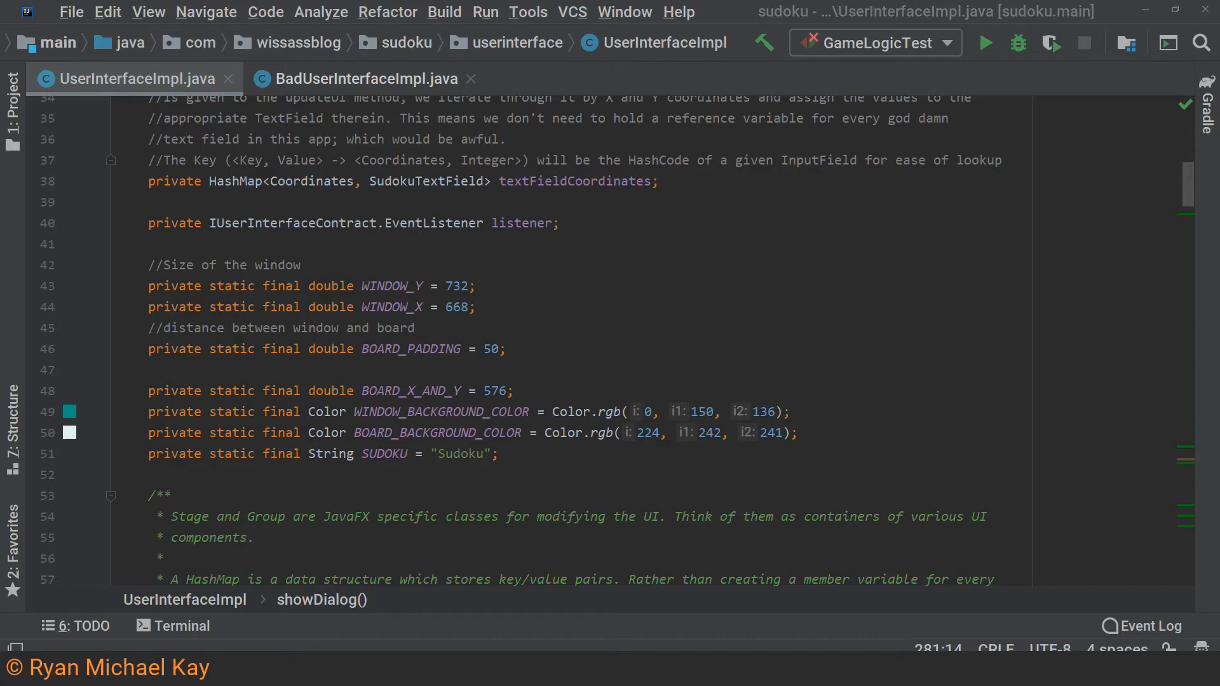
pyautogui.scroll(-3)
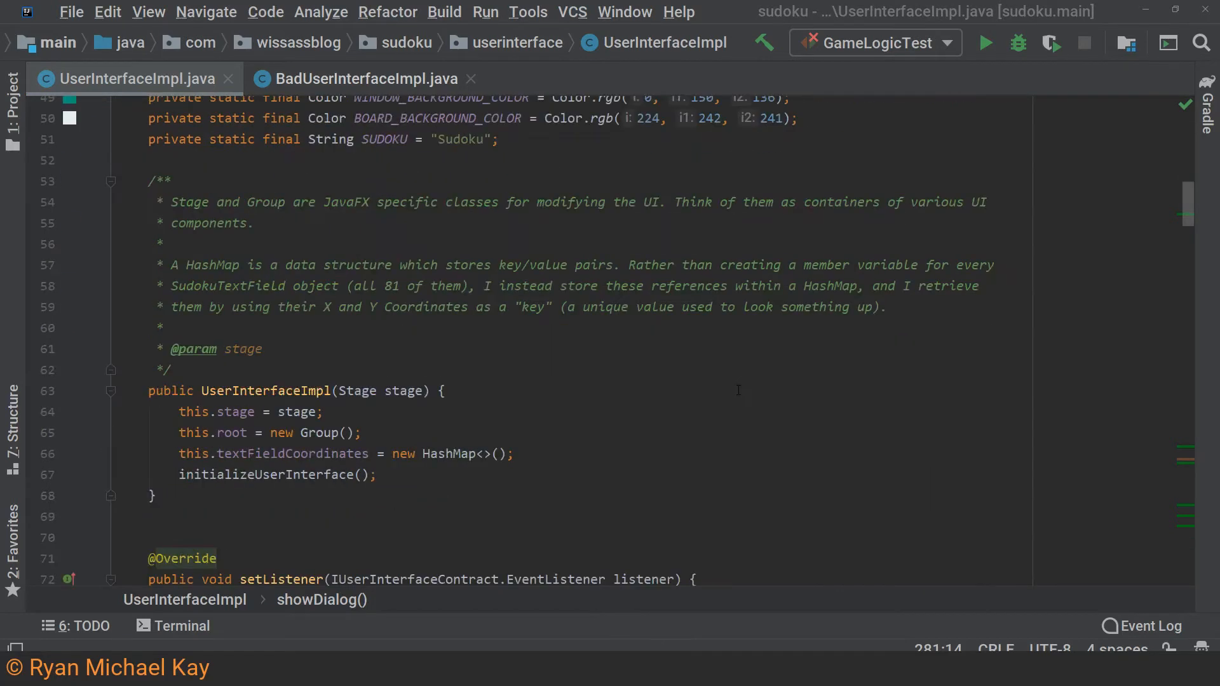
pyautogui.scroll(-3)
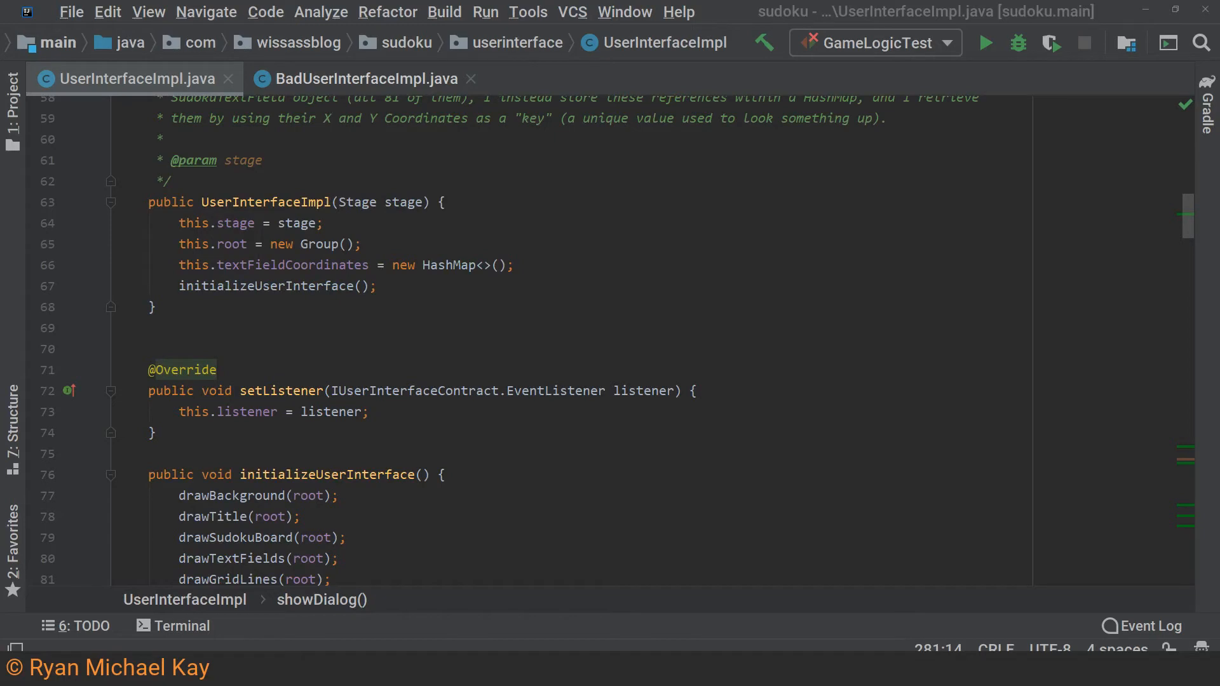
pyautogui.scroll(-3)
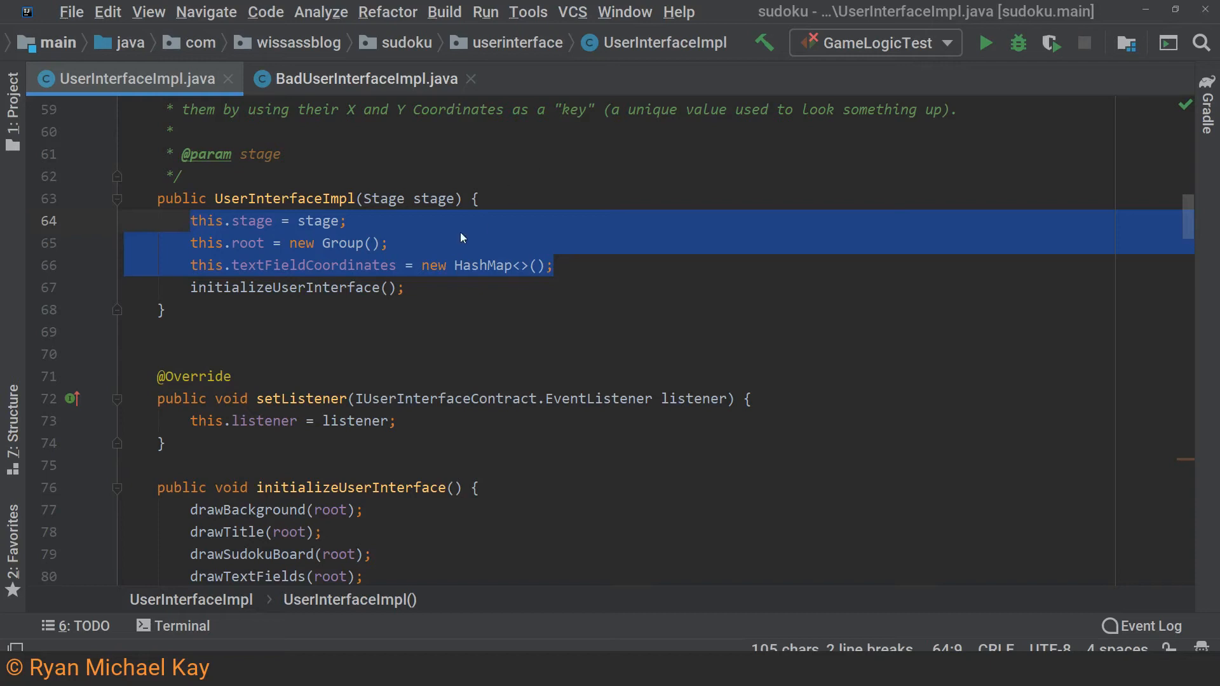
pyautogui.doubleClick(284, 288)
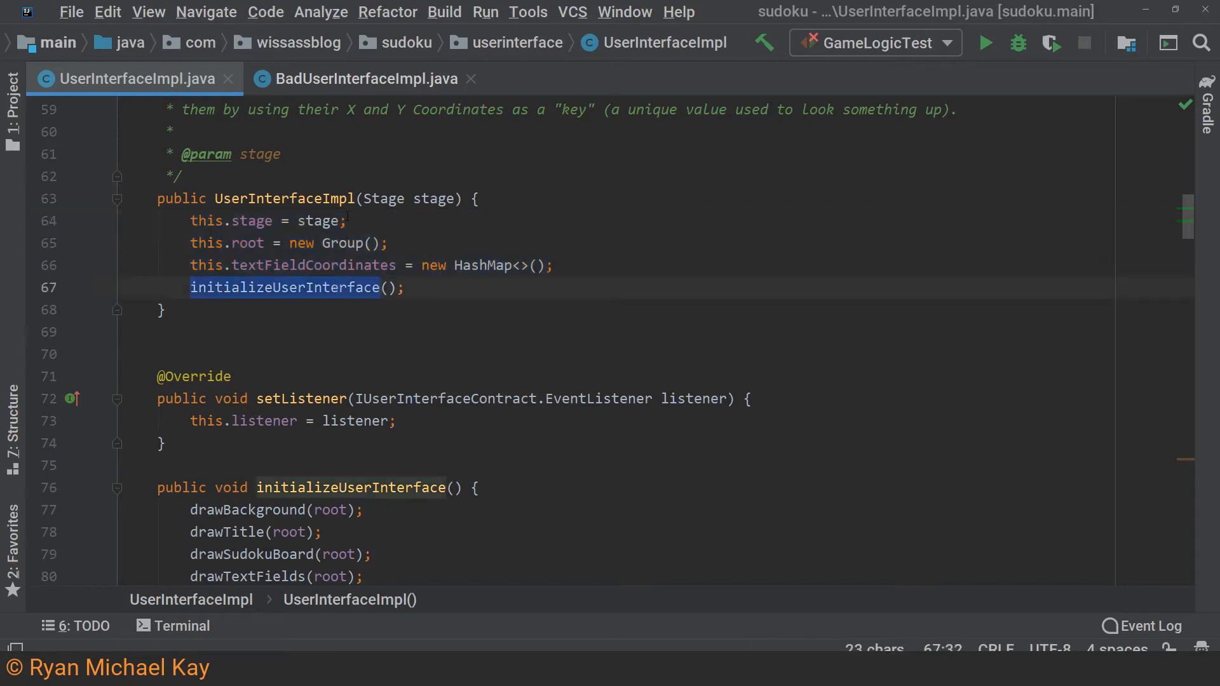
pyautogui.moveTo(753, 129)
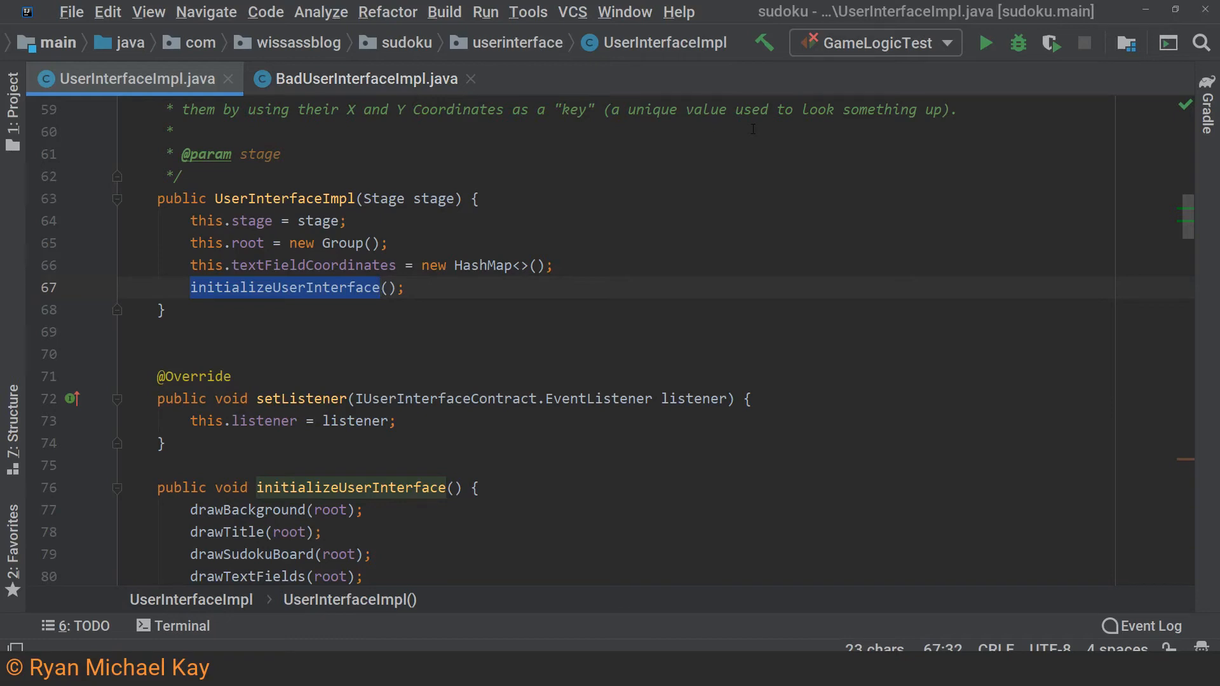
pyautogui.scroll(-3)
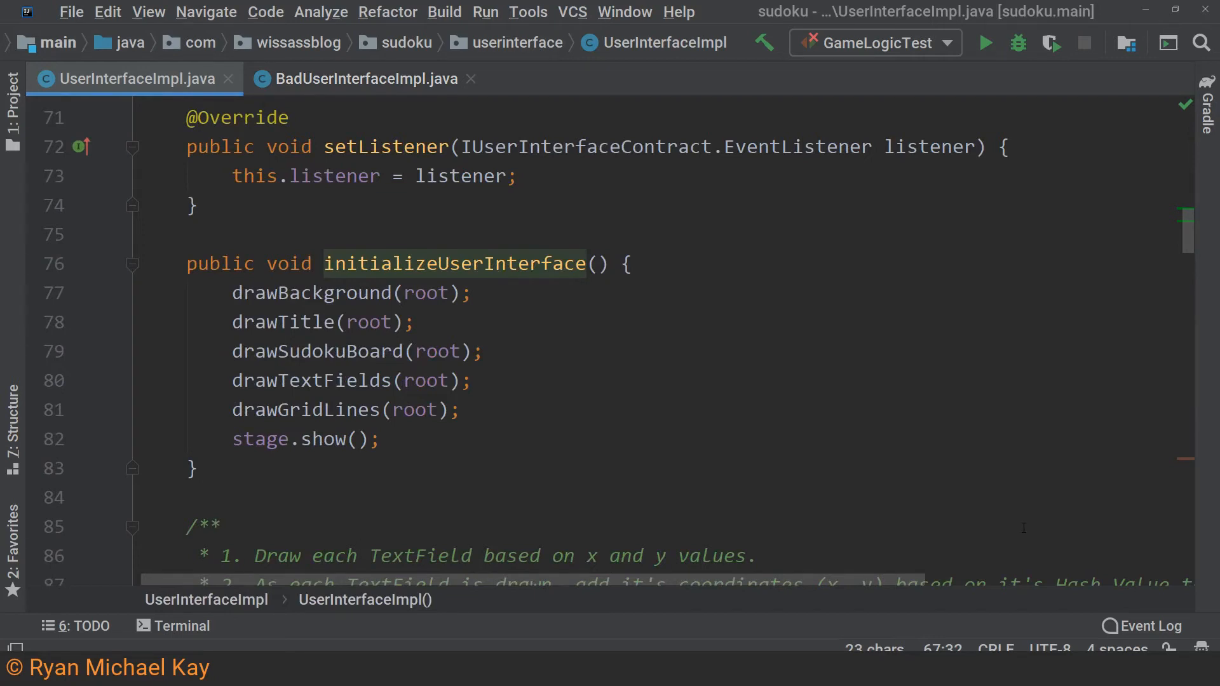
pyautogui.click(275, 321)
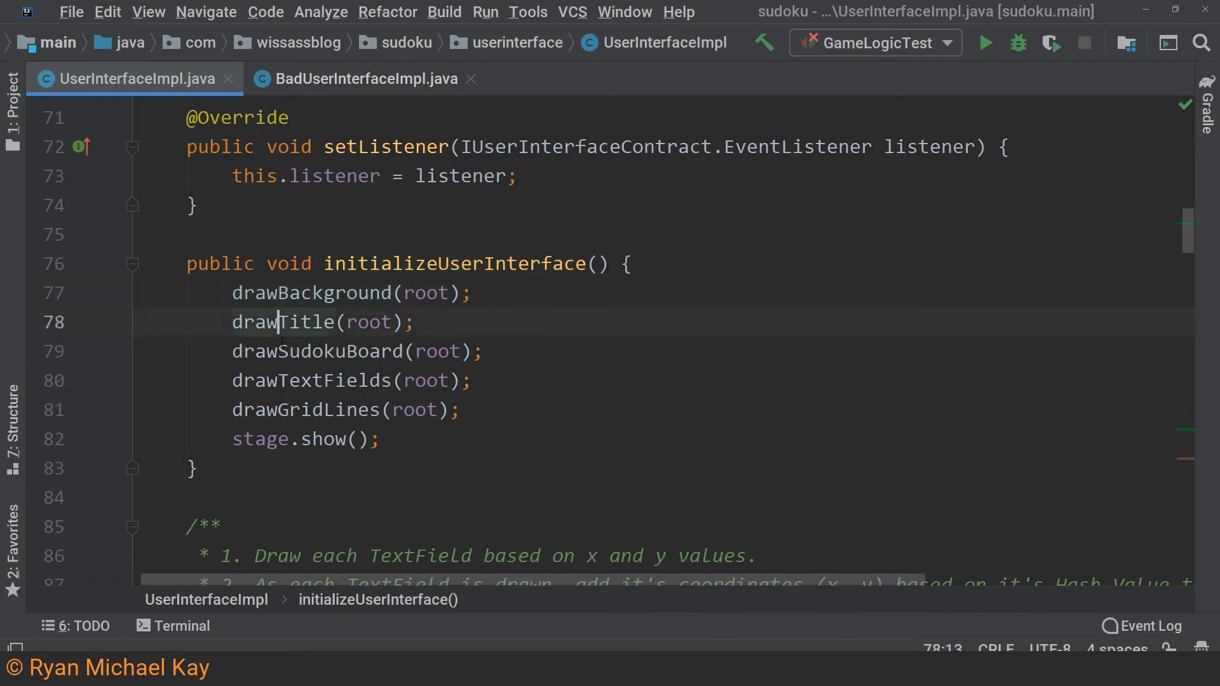
pyautogui.click(303, 409)
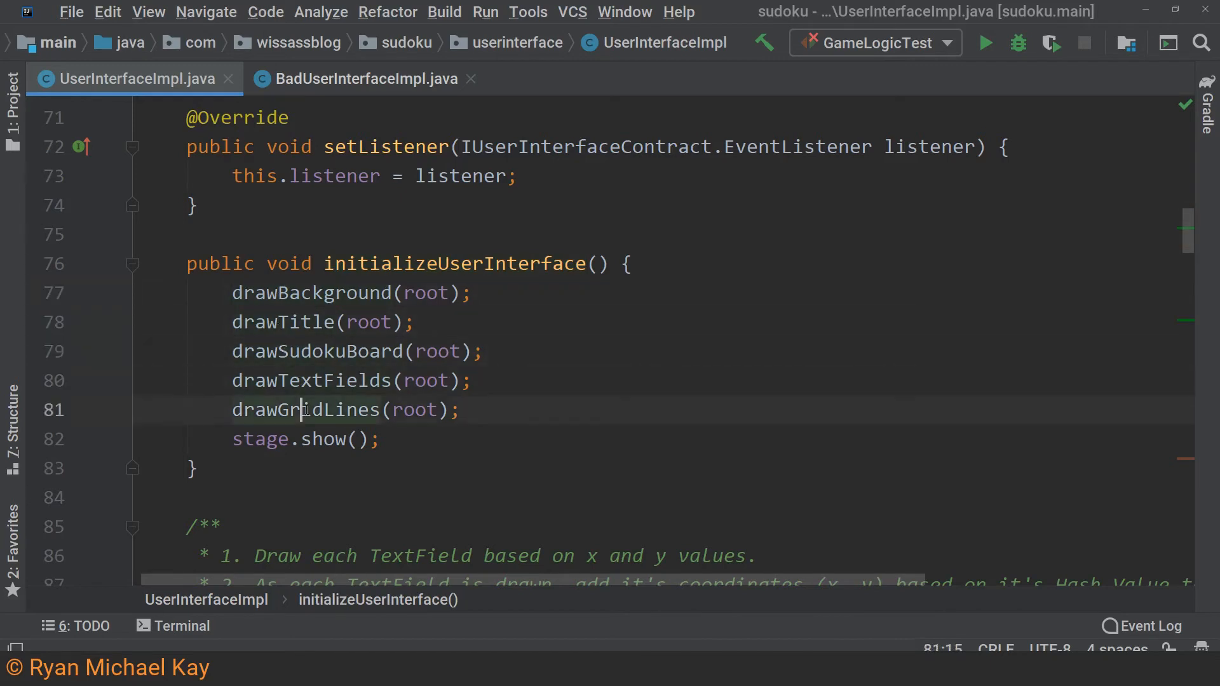
pyautogui.click(365, 526)
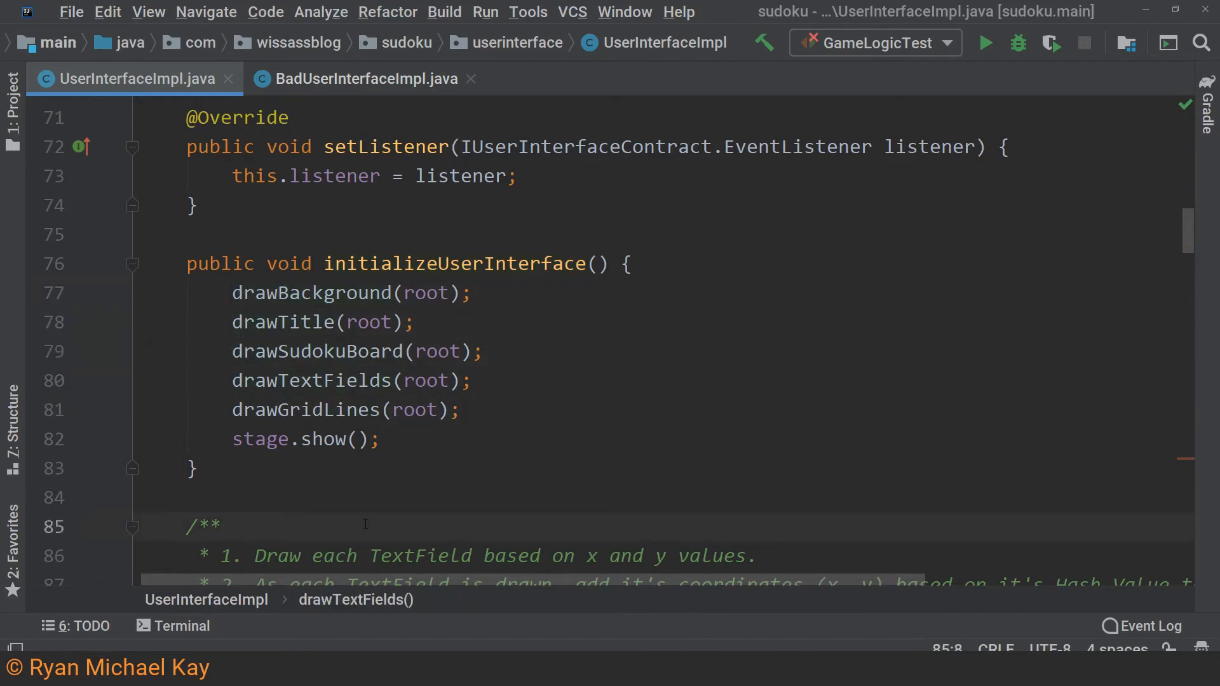
pyautogui.moveTo(366, 487)
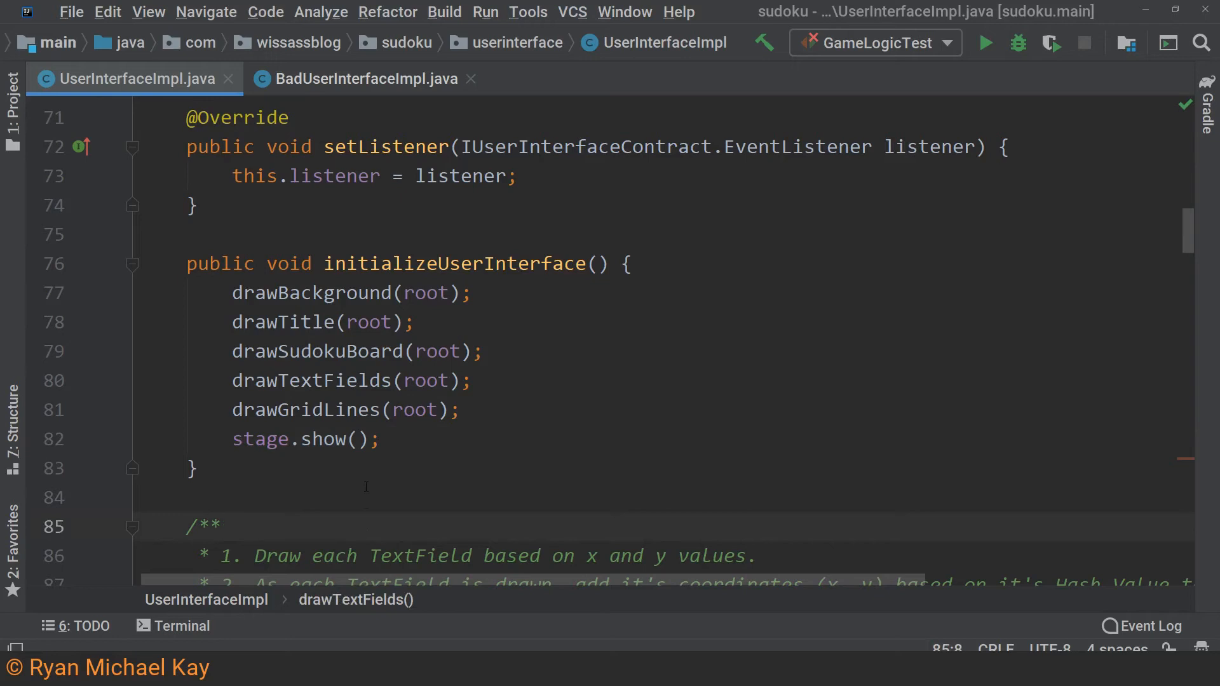
# - Scroll past drawTextFields to the drawGridLines vertical-line loop
pyautogui.scroll(-3)
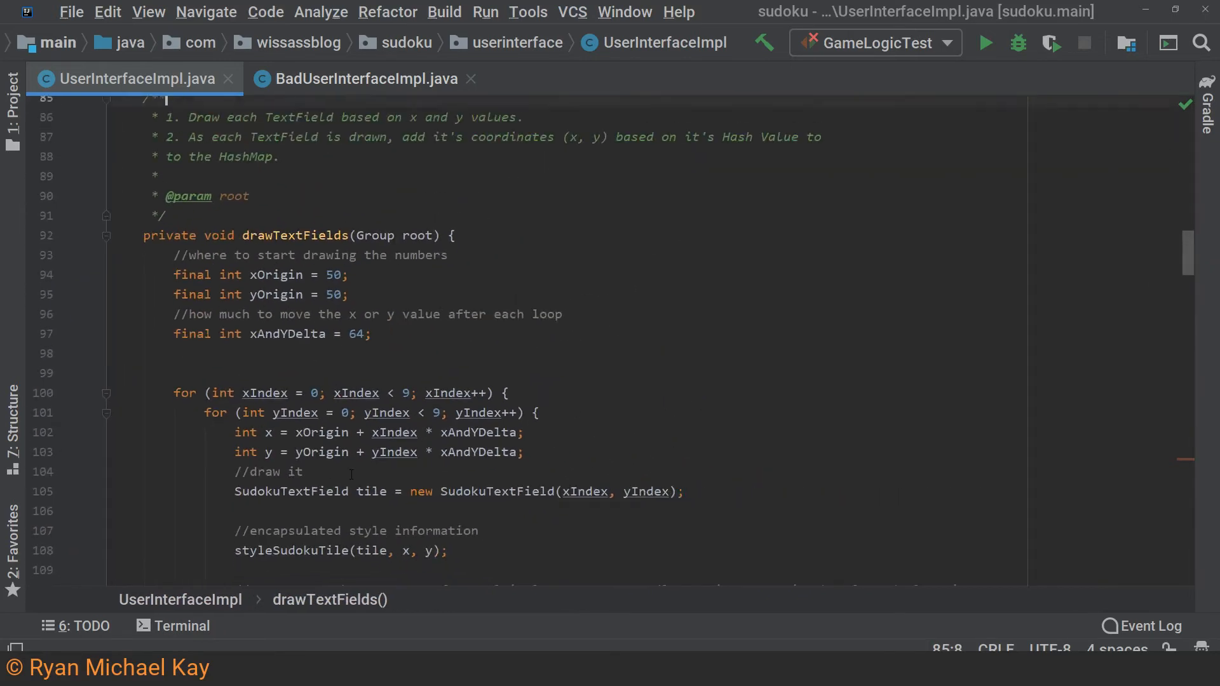
pyautogui.scroll(-3)
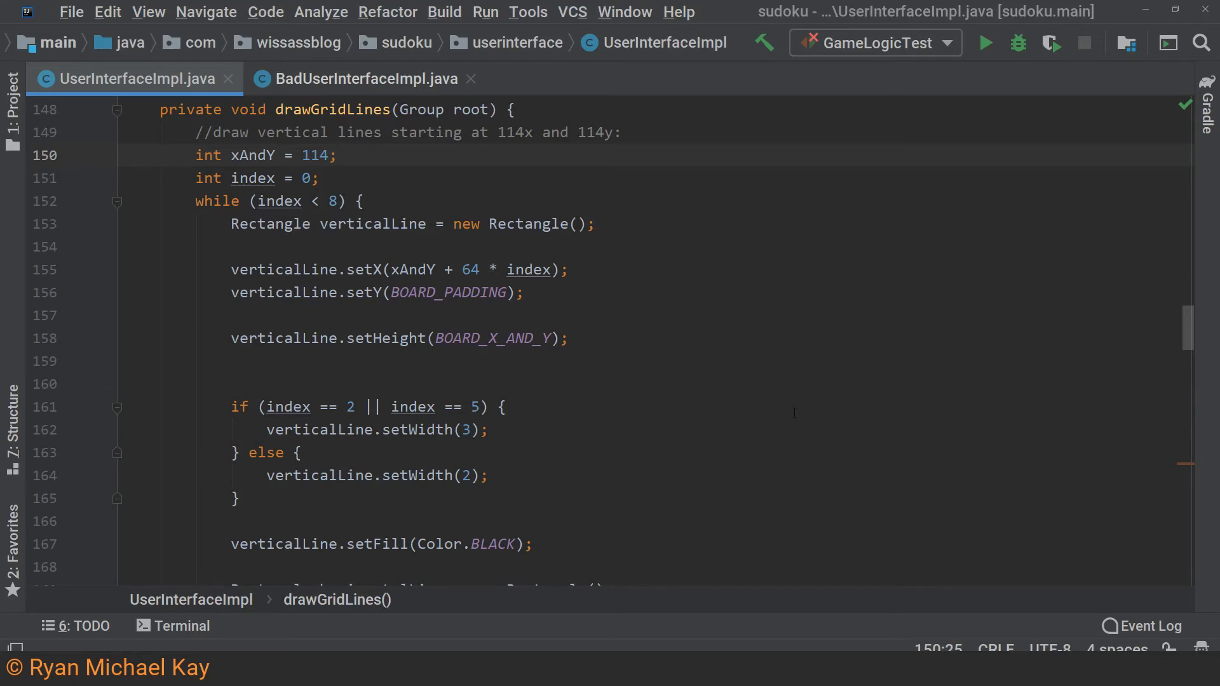
# - Mark drawGridLines' repeated line blocks with a '//REPETITIOUS CODE!' comment
pyautogui.click(339, 155)
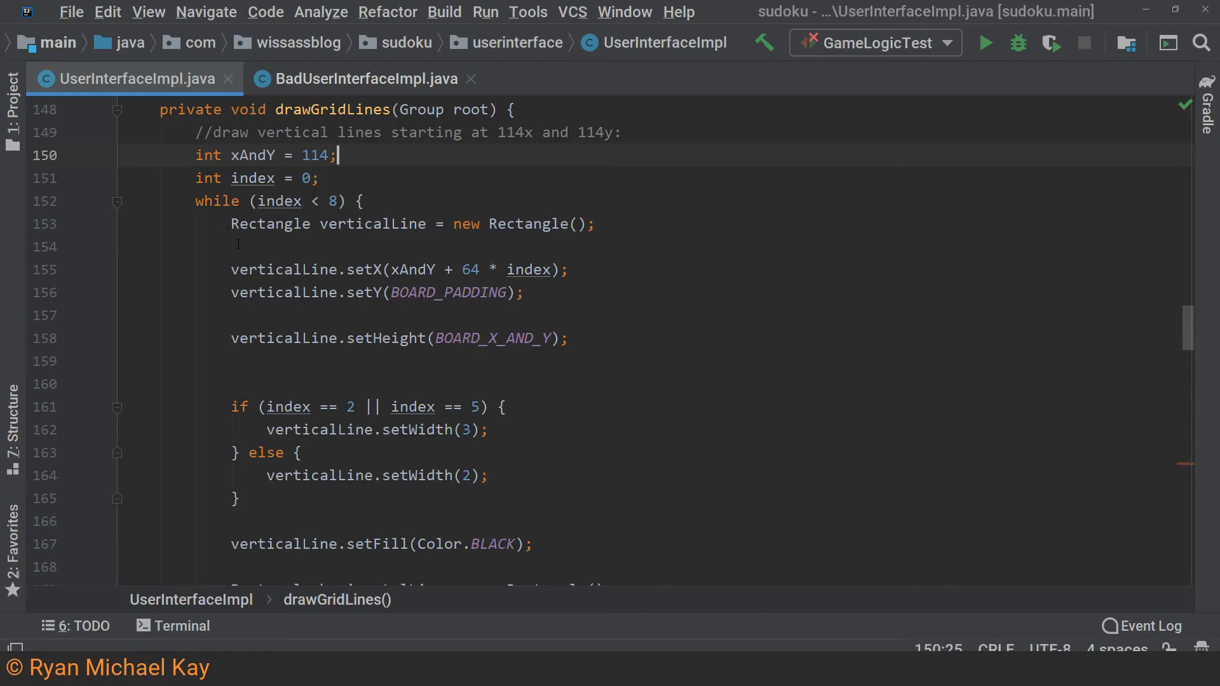
pyautogui.scroll(-3)
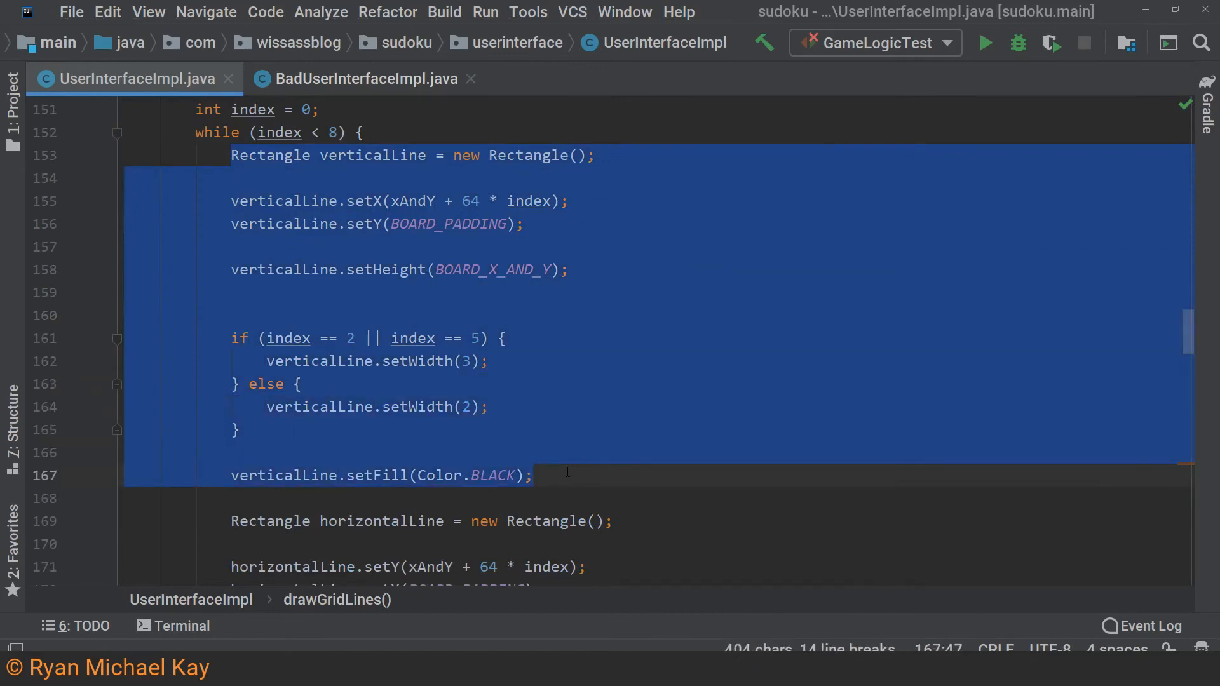
pyautogui.scroll(-3)
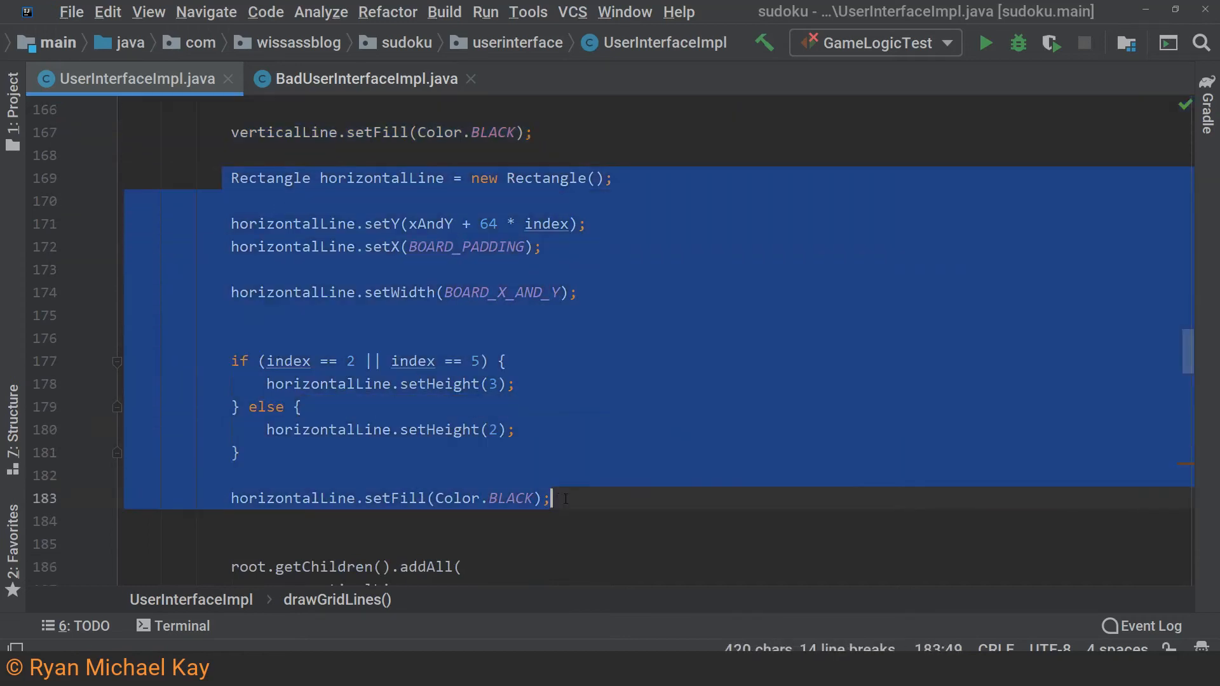
pyautogui.moveTo(553, 498)
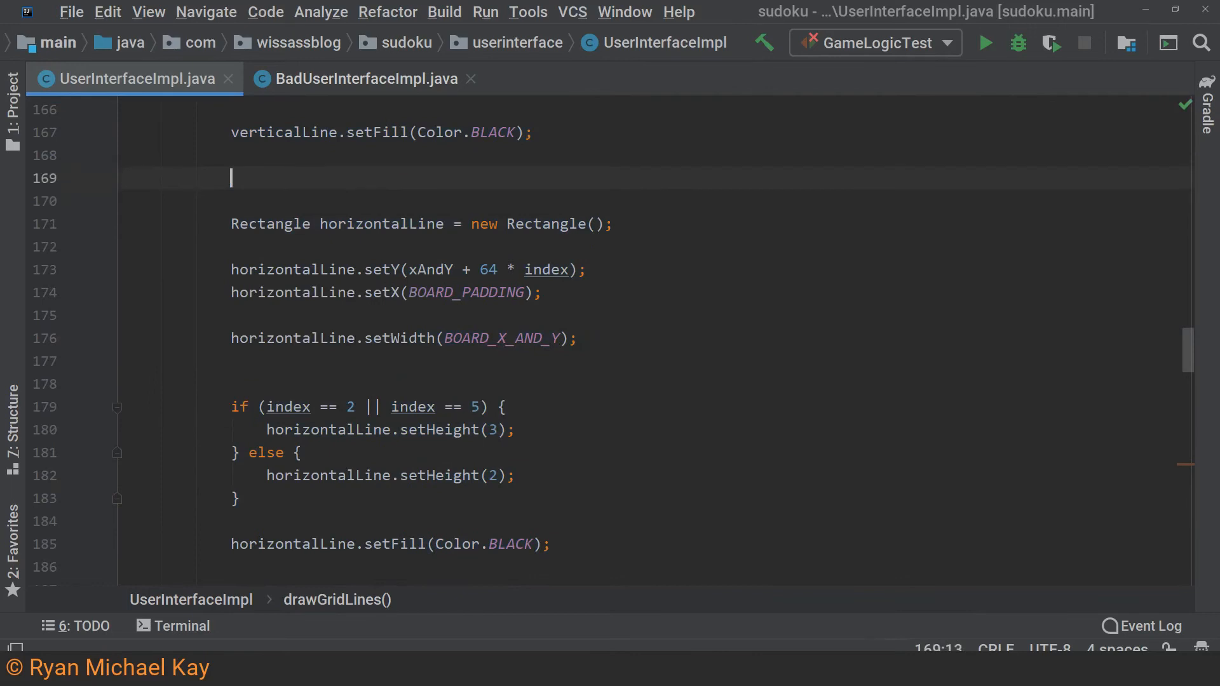
pyautogui.write('//REPETIT')
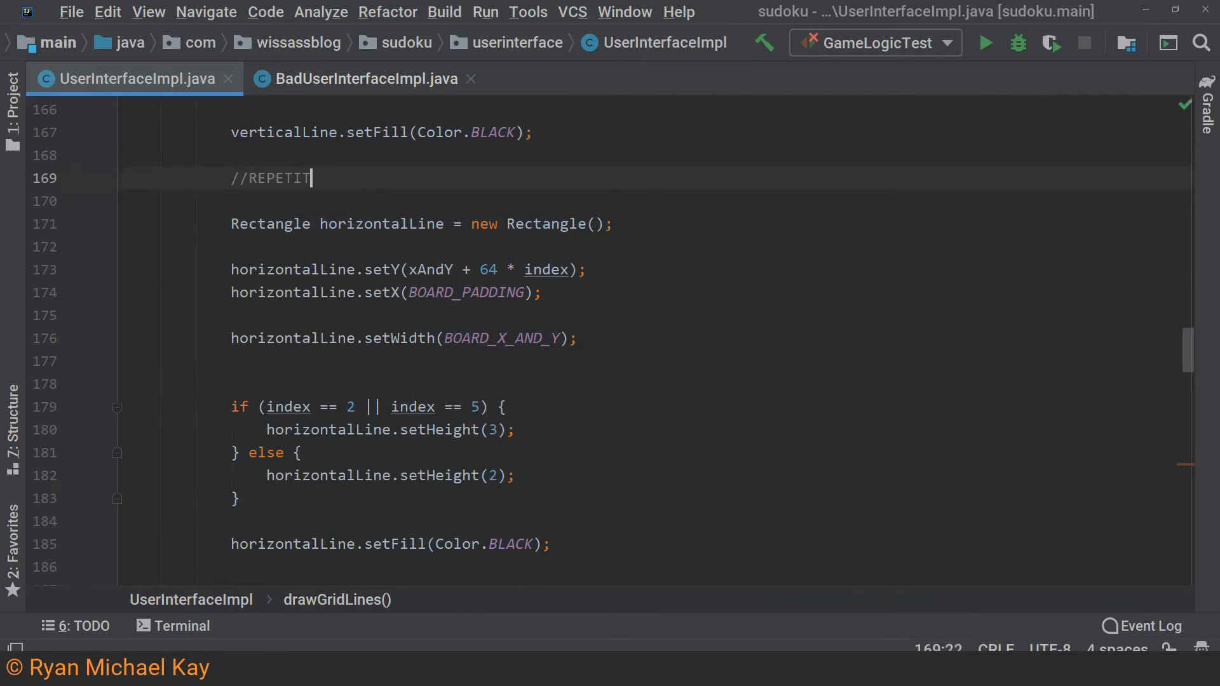
pyautogui.write('IOUS CODE!')
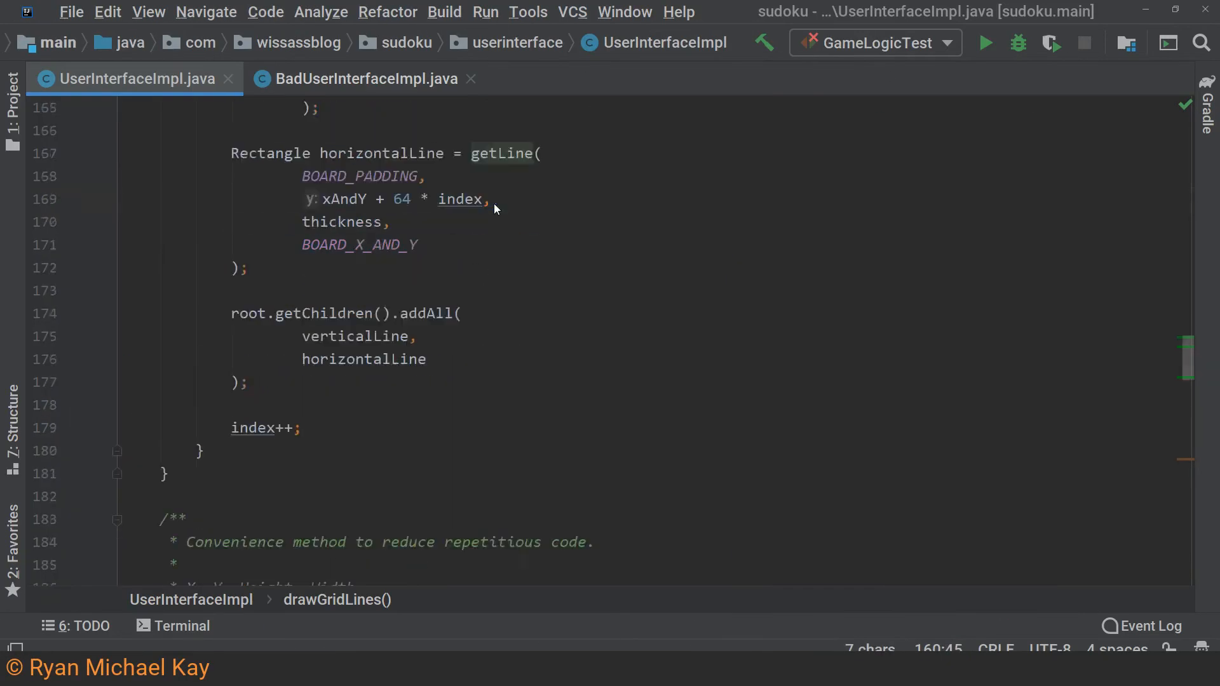
# - View getLine, then navigate to the SudokuUtilities class showing copyToNewArray
pyautogui.scroll(-3)
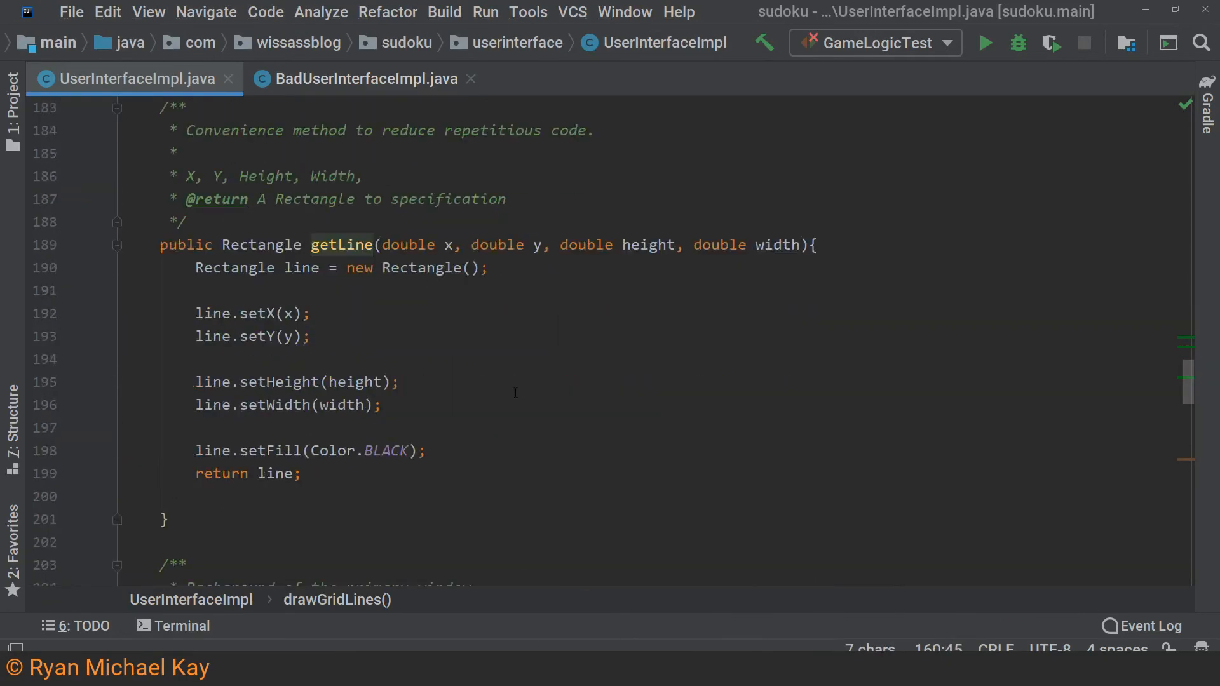
pyautogui.write('SudokuU')
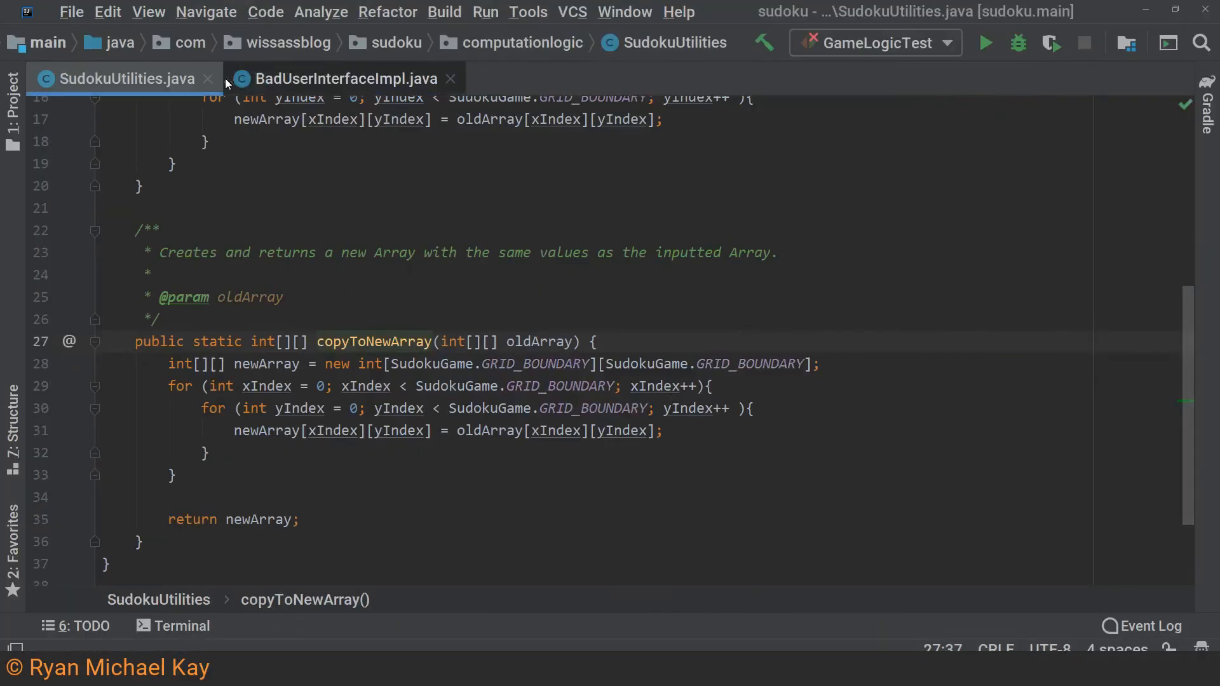
# - Close BadUserInterfaceImpl.java and review copySudokuArrayValues and copyToNewArray in SudokuUtilities
pyautogui.click(450, 79)
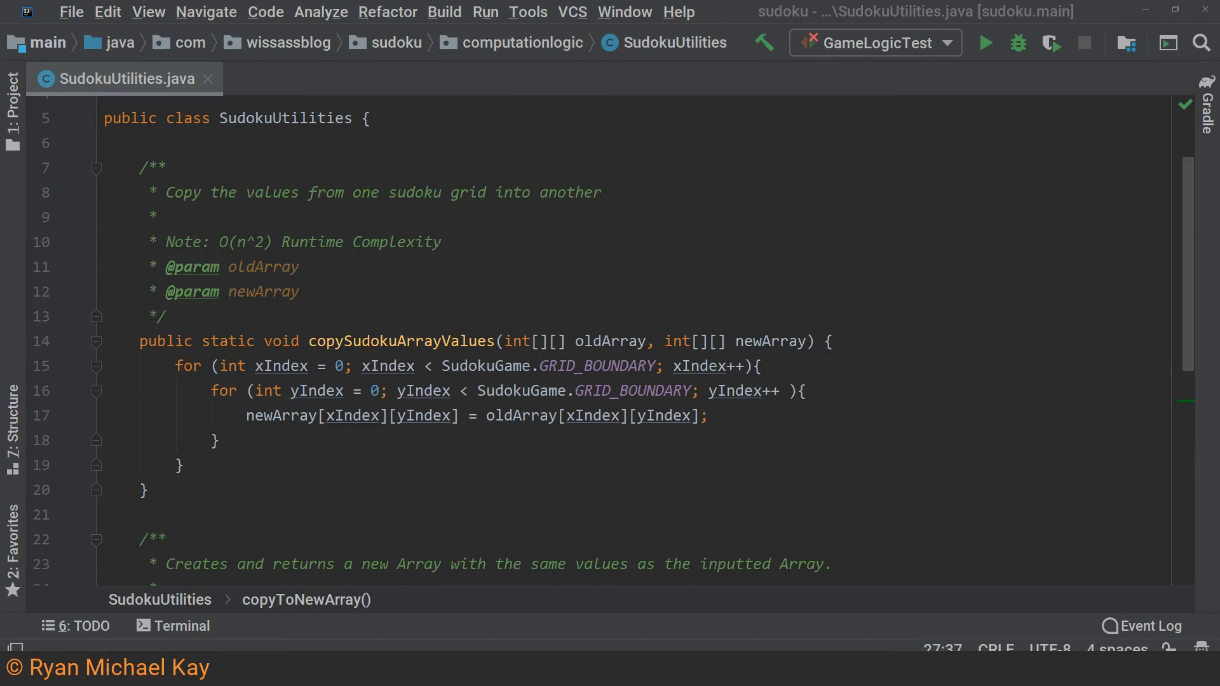
pyautogui.moveTo(834, 407)
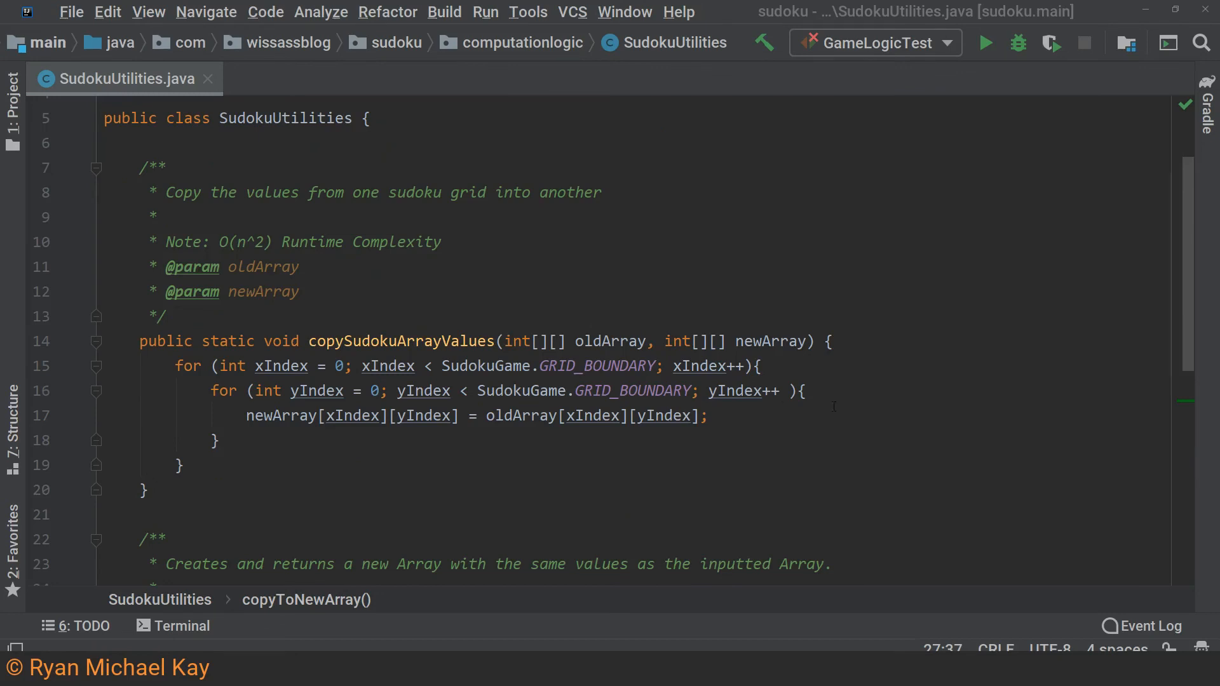
pyautogui.scroll(-3)
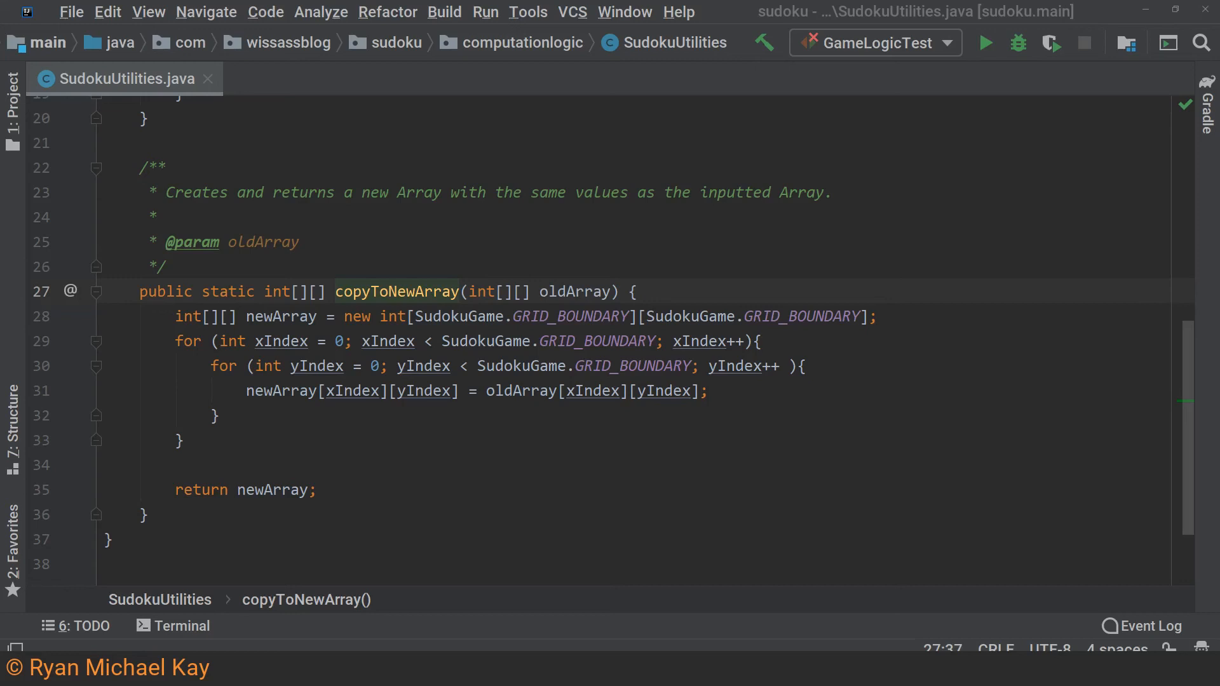
pyautogui.scroll(3)
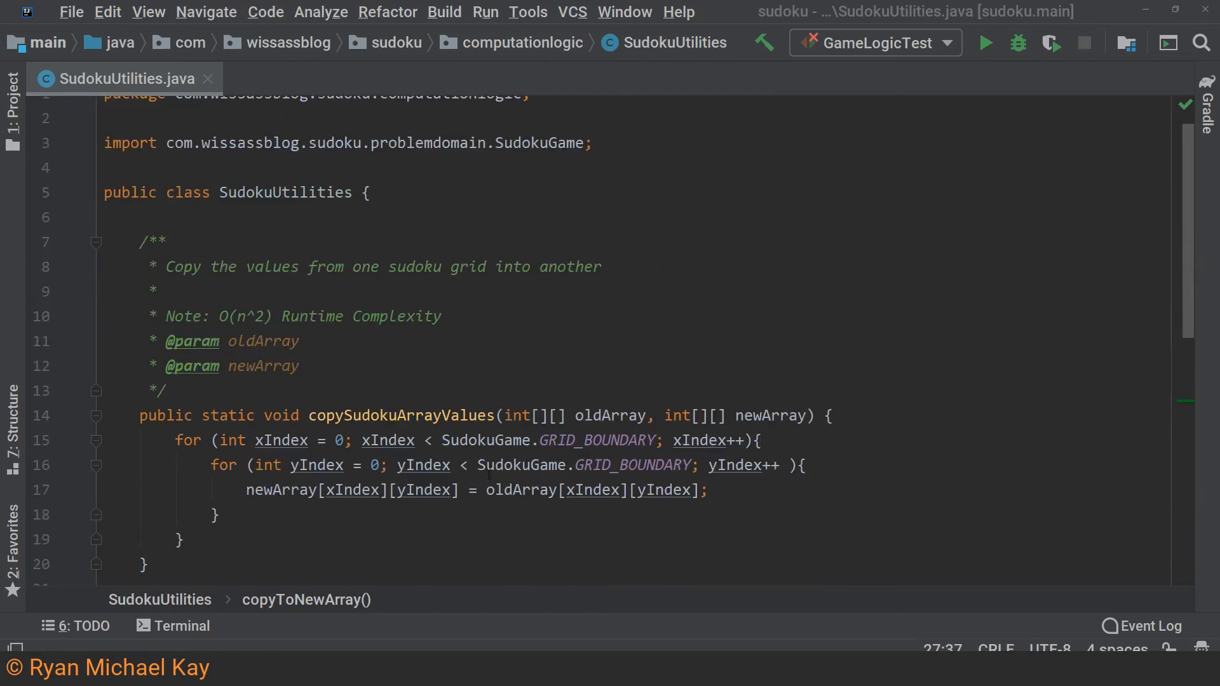